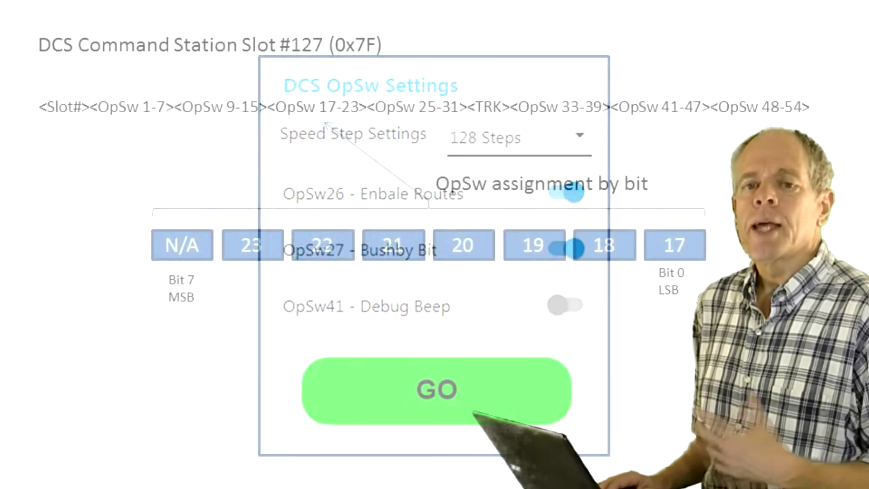
left_click(435, 389)
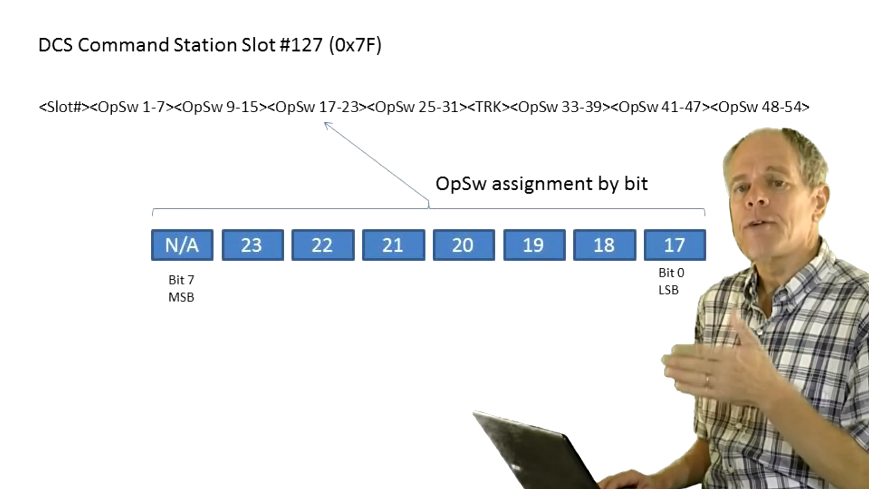